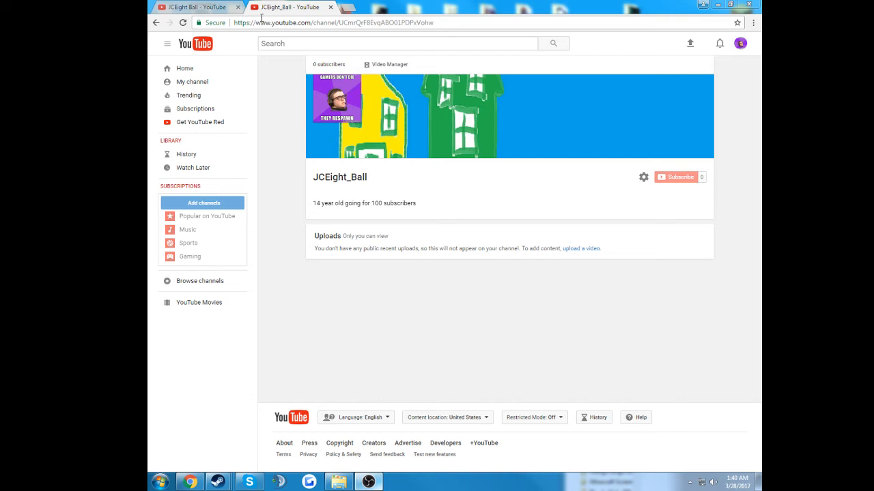
{"action": "mouse_move", "coordinate": [532, 44]}
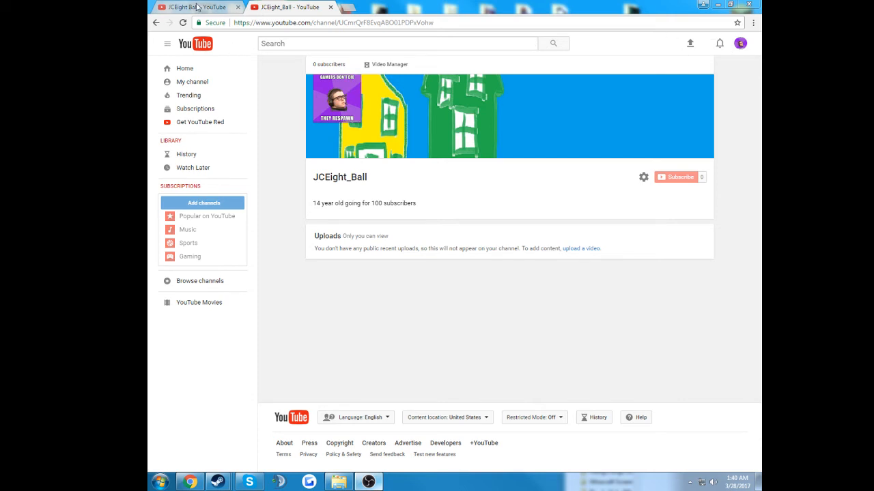
{"action": "mouse_move", "coordinate": [198, 7]}
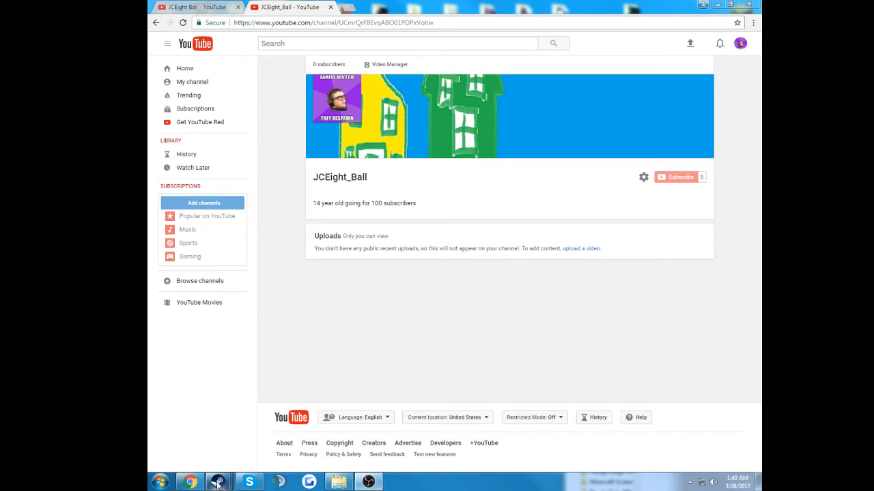
{"action": "mouse_move", "coordinate": [215, 426]}
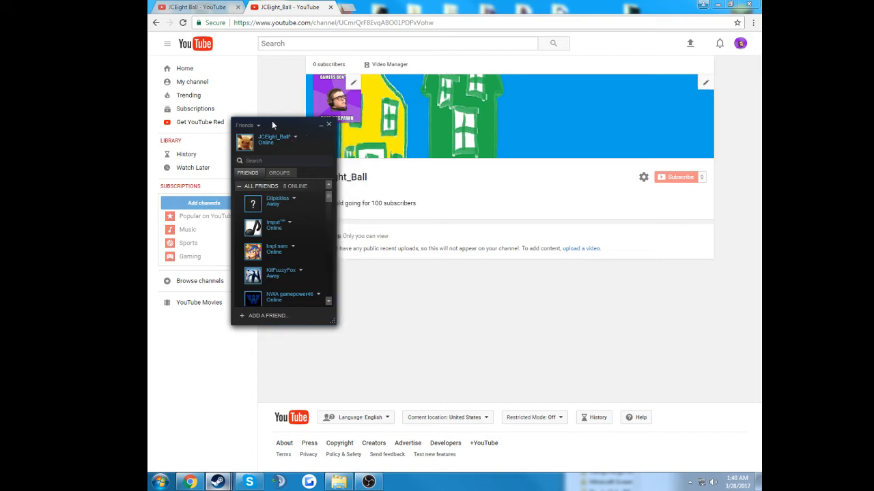
Show the Steam friends list with online and away friends over the channel page.
{"action": "left_click", "coordinate": [328, 126]}
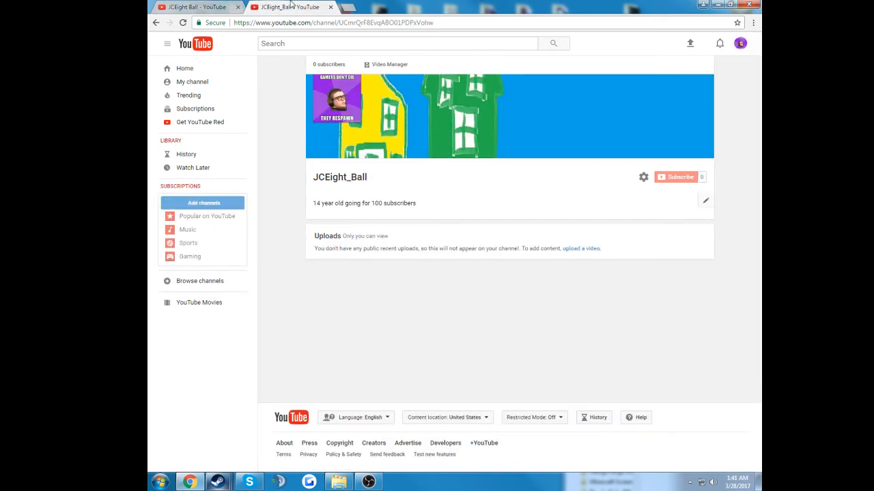
{"action": "mouse_move", "coordinate": [393, 334]}
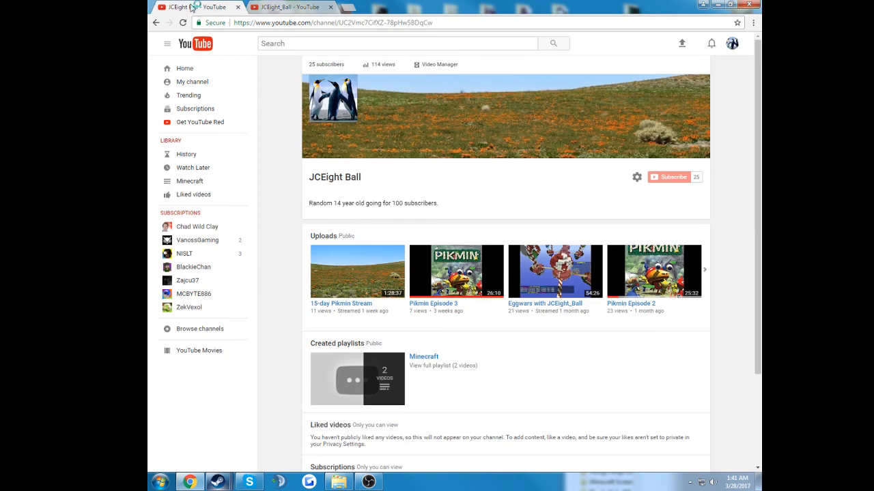
{"action": "mouse_move", "coordinate": [334, 177]}
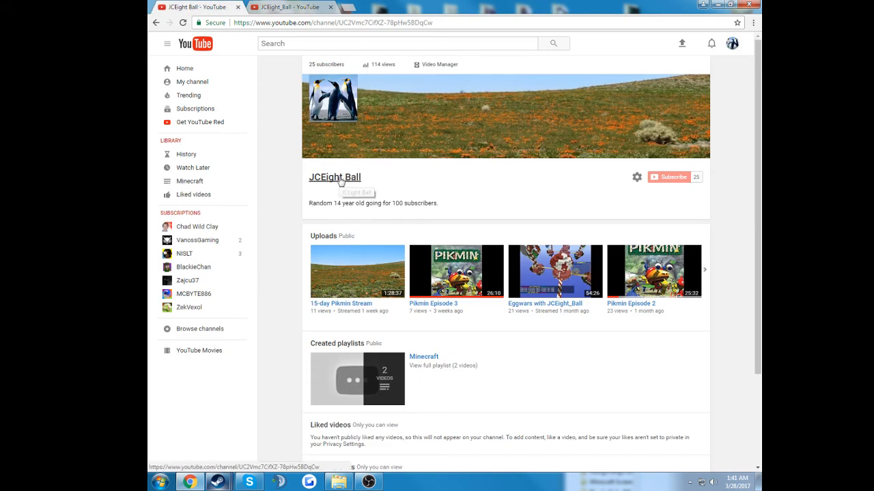